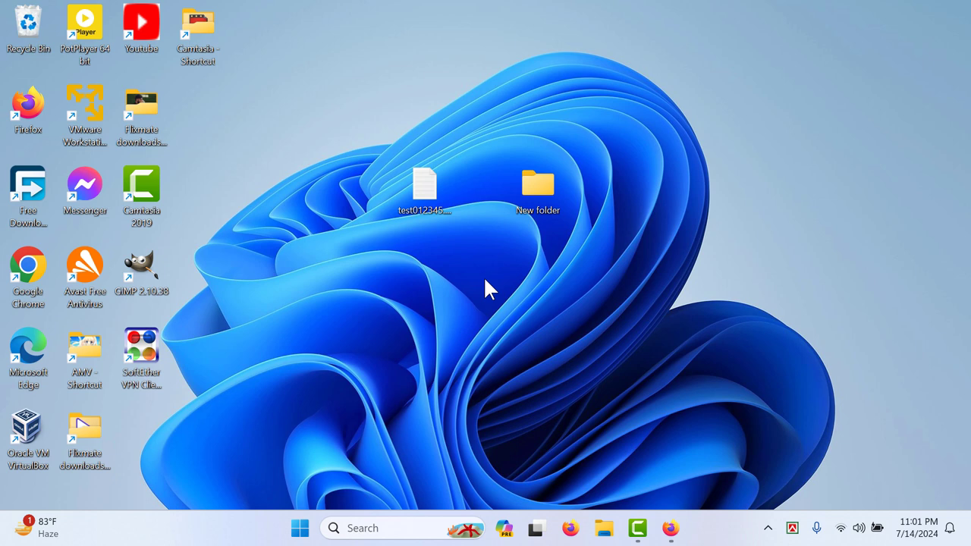
- Bring up the Start menu with its empty Pinned section
{"action": "left_click", "coordinate": [299, 528]}
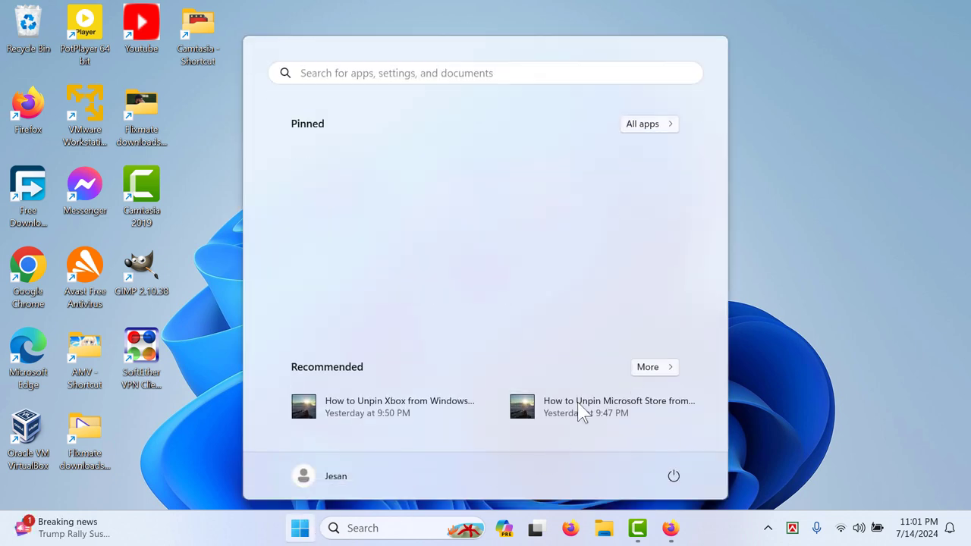
{"action": "mouse_move", "coordinate": [539, 176]}
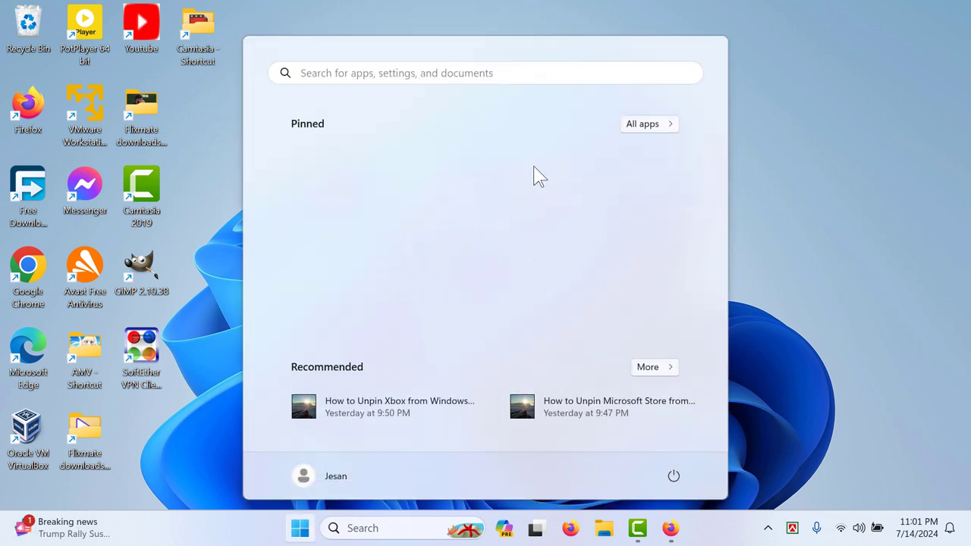
{"action": "mouse_move", "coordinate": [376, 229]}
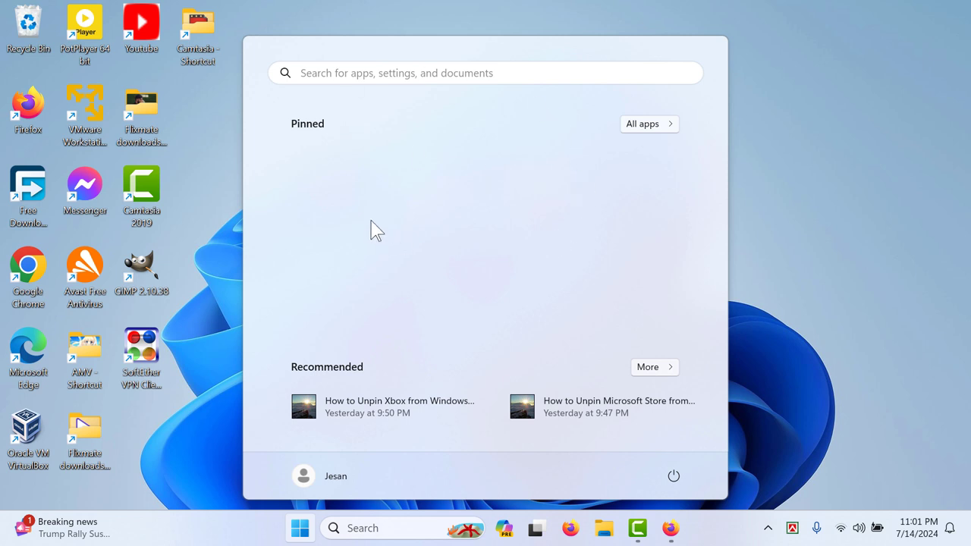
{"action": "mouse_move", "coordinate": [379, 185]}
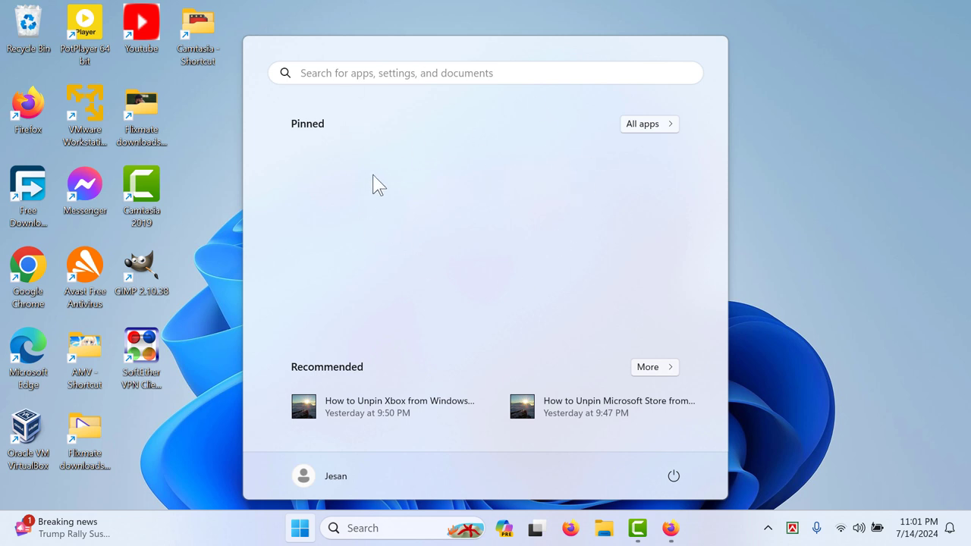
{"action": "mouse_move", "coordinate": [479, 188]}
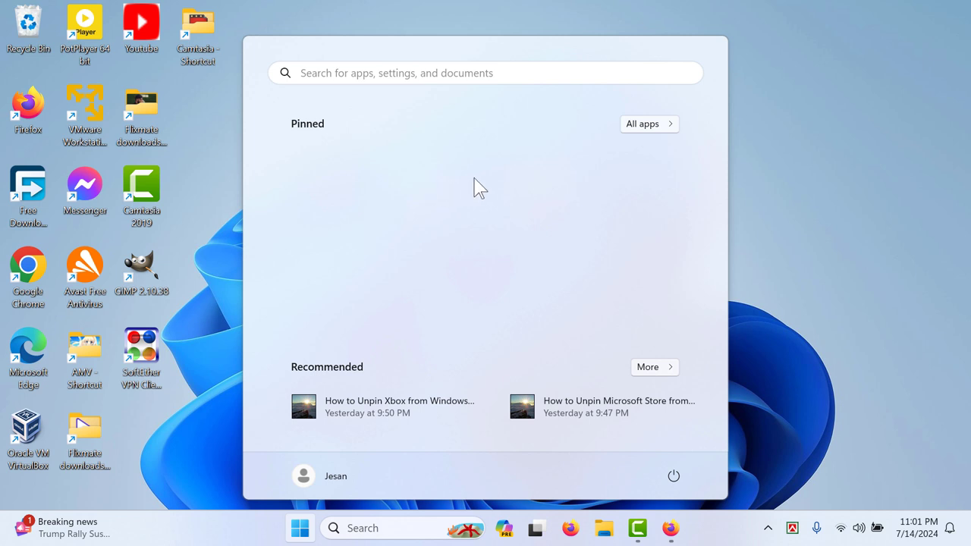
{"action": "mouse_move", "coordinate": [509, 228]}
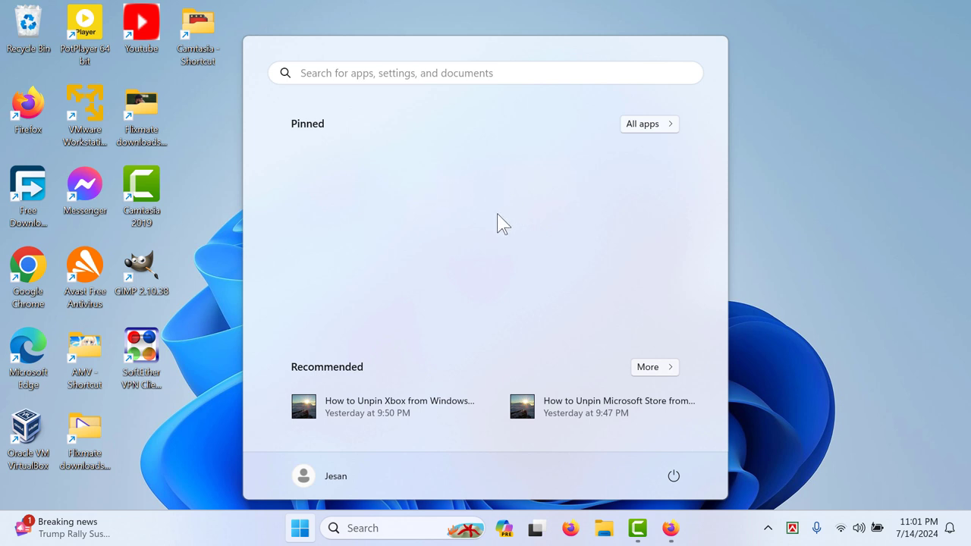
{"action": "mouse_move", "coordinate": [516, 220]}
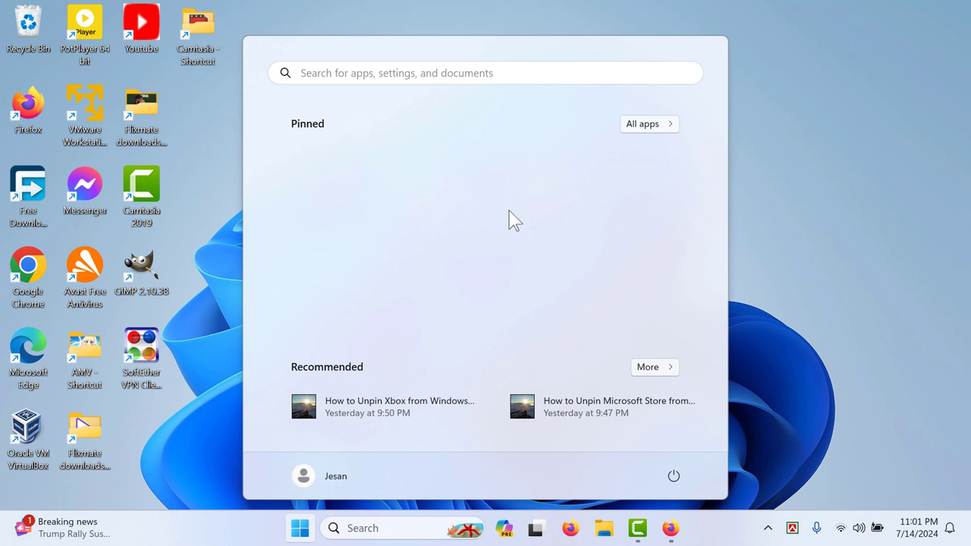
{"action": "mouse_move", "coordinate": [649, 124]}
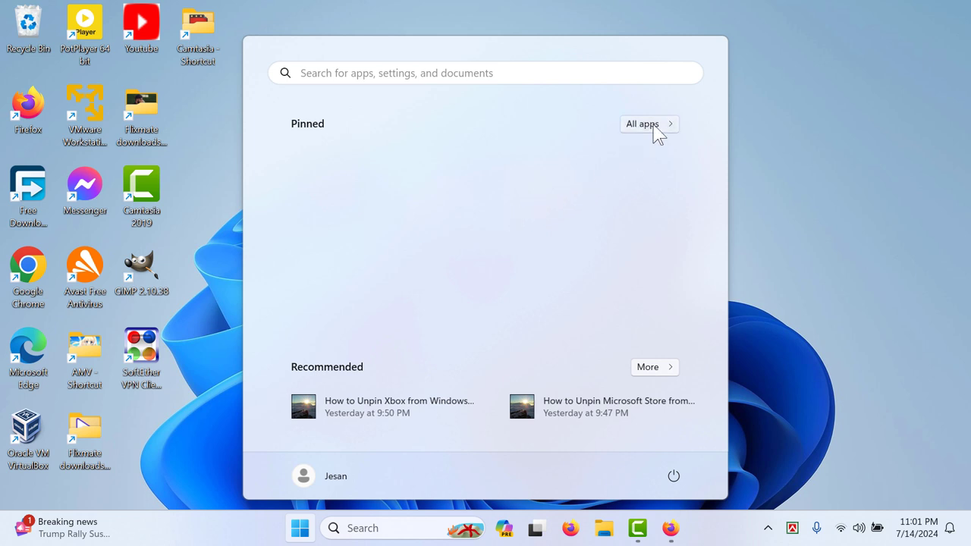
- Pin AMD Software to Start from the All apps list and return to the Pinned view
{"action": "left_click", "coordinate": [644, 124]}
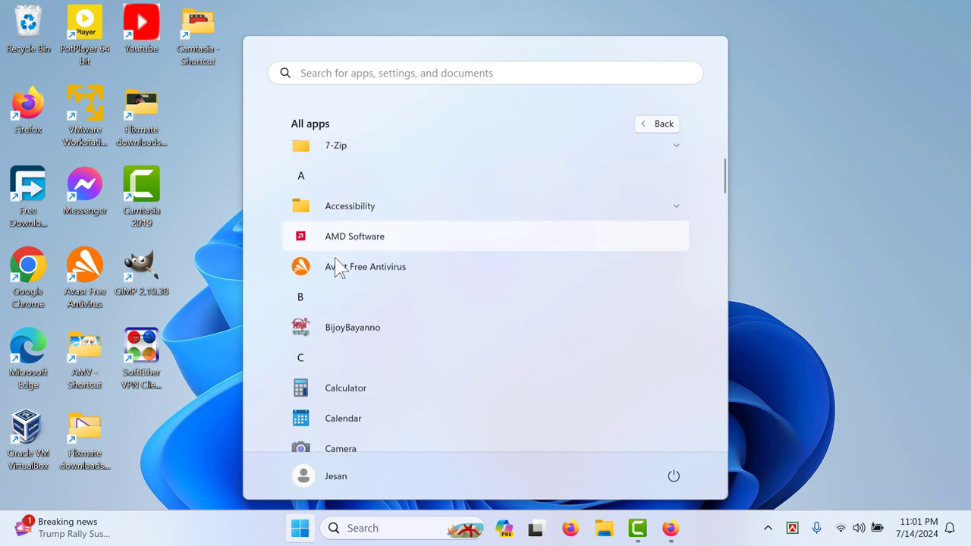
{"action": "scroll", "scroll_direction": "up", "scroll_amount": 3}
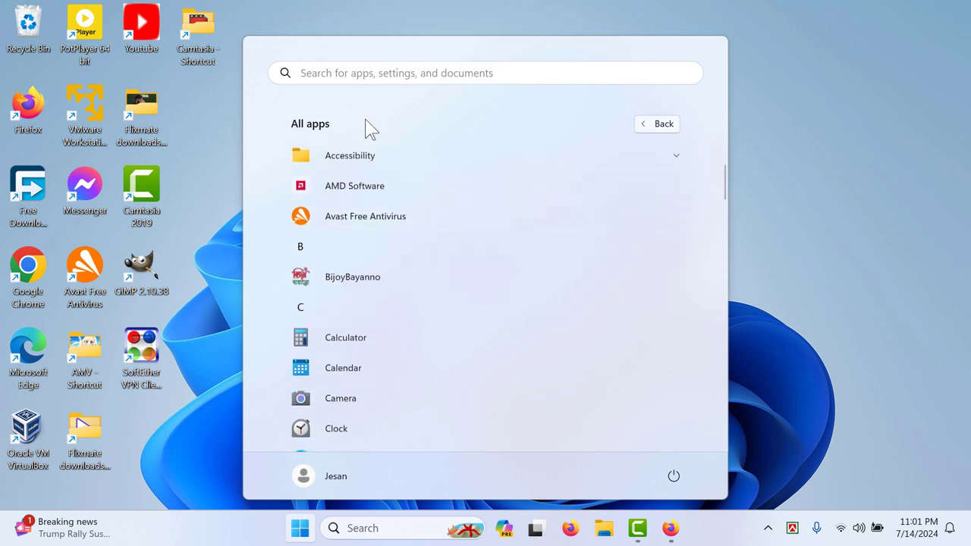
{"action": "scroll", "scroll_direction": "up", "scroll_amount": 3}
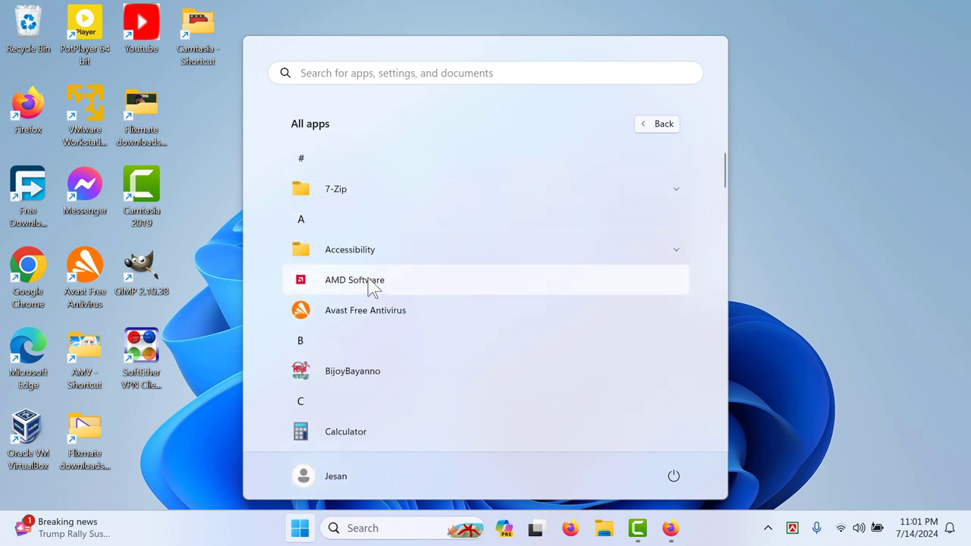
{"action": "right_click", "coordinate": [355, 280]}
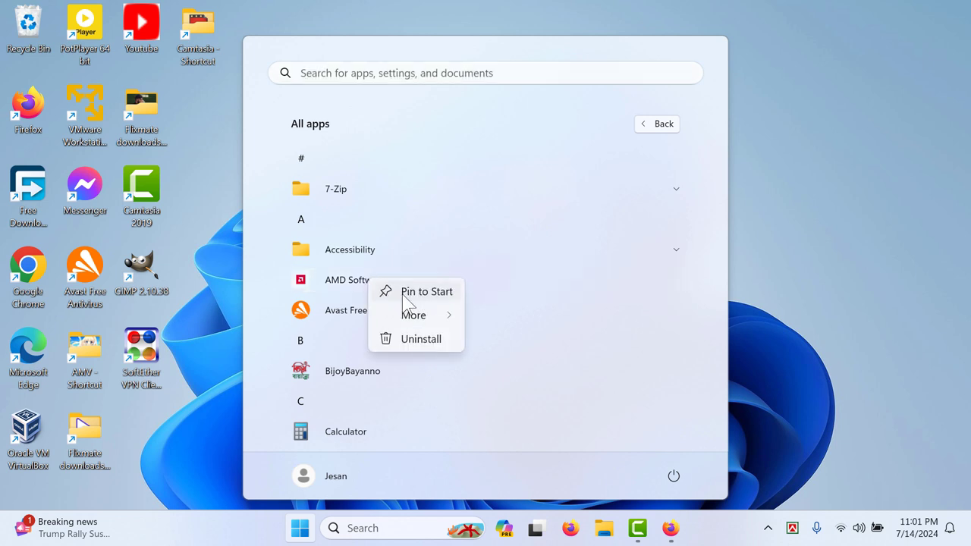
{"action": "left_click", "coordinate": [367, 499]}
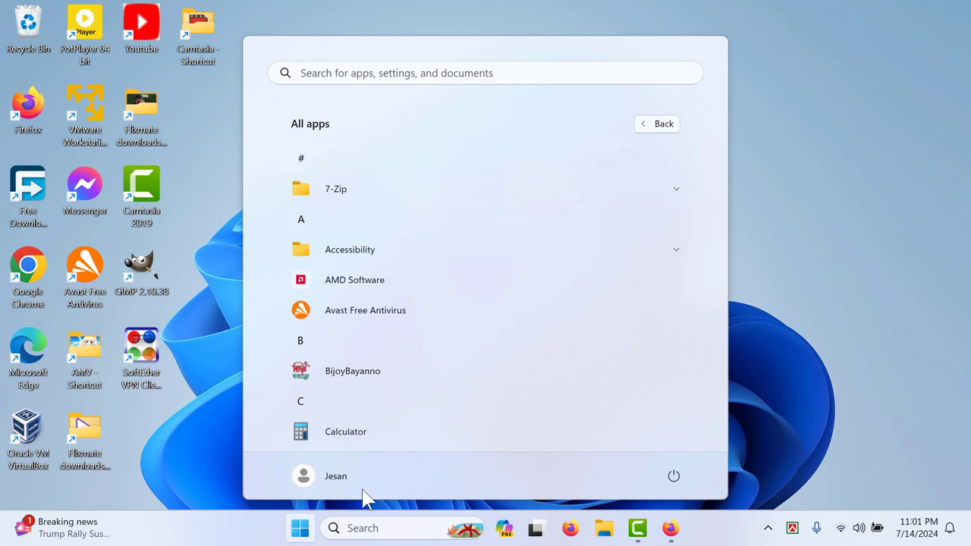
{"action": "left_click", "coordinate": [655, 124]}
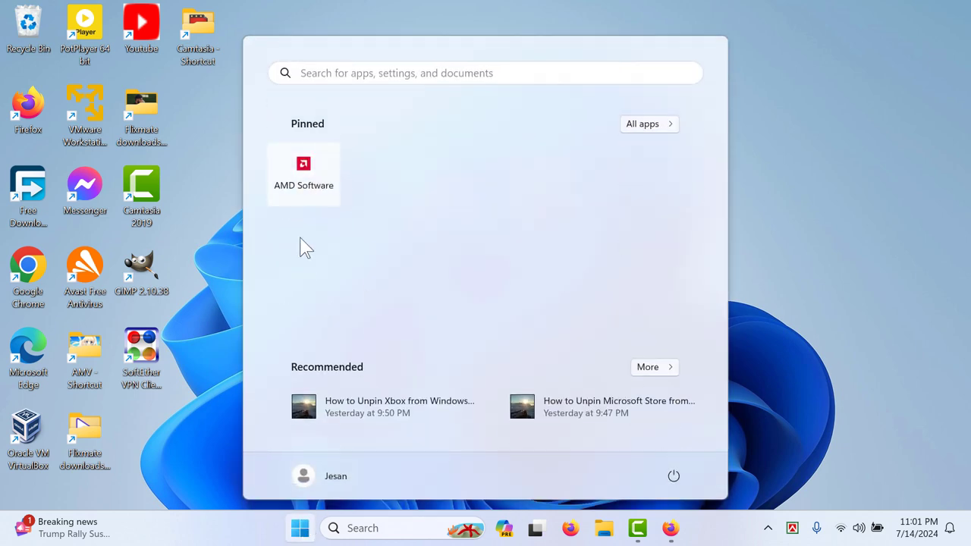
{"action": "mouse_move", "coordinate": [424, 235]}
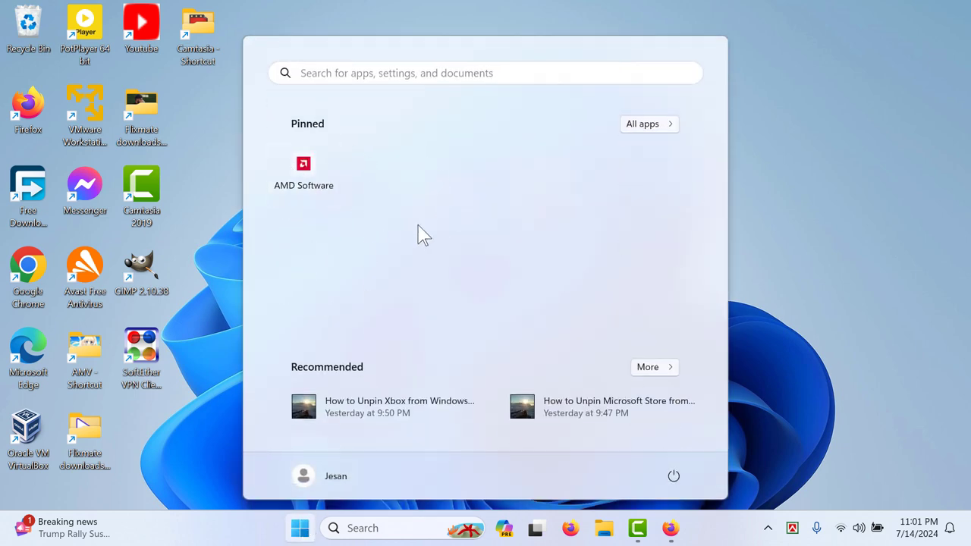
{"action": "mouse_move", "coordinate": [312, 274]}
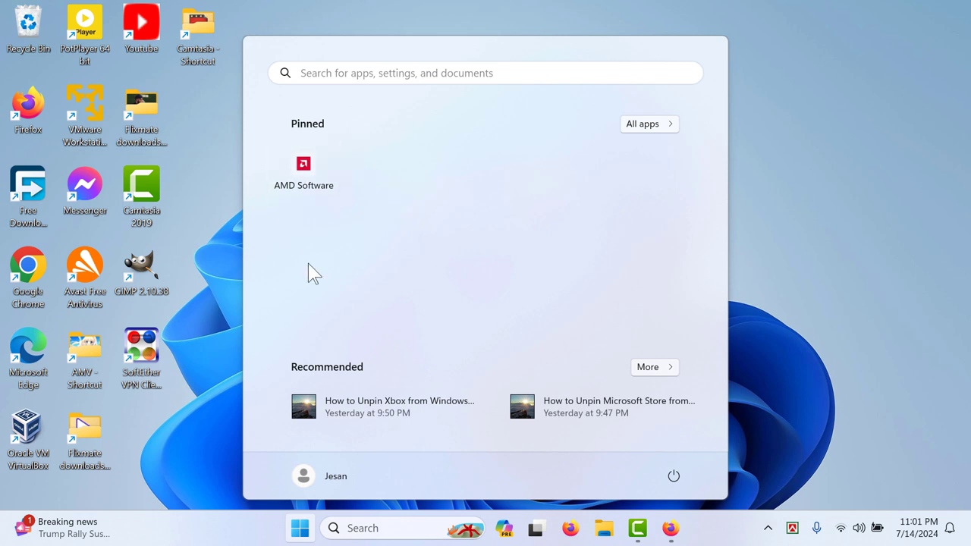
- Pin News to Start from the All apps list so it sits beside AMD Software
{"action": "left_click", "coordinate": [649, 123]}
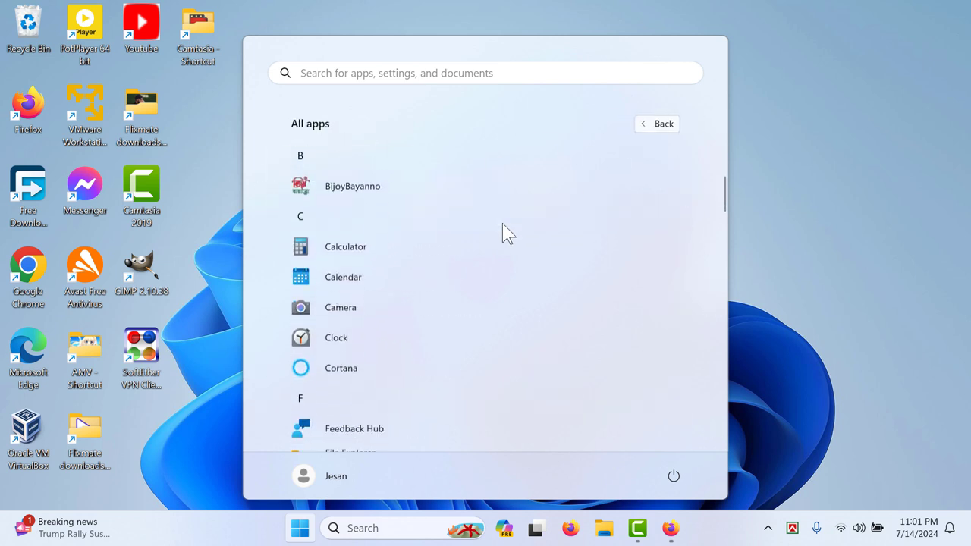
{"action": "scroll", "scroll_direction": "down", "scroll_amount": 3}
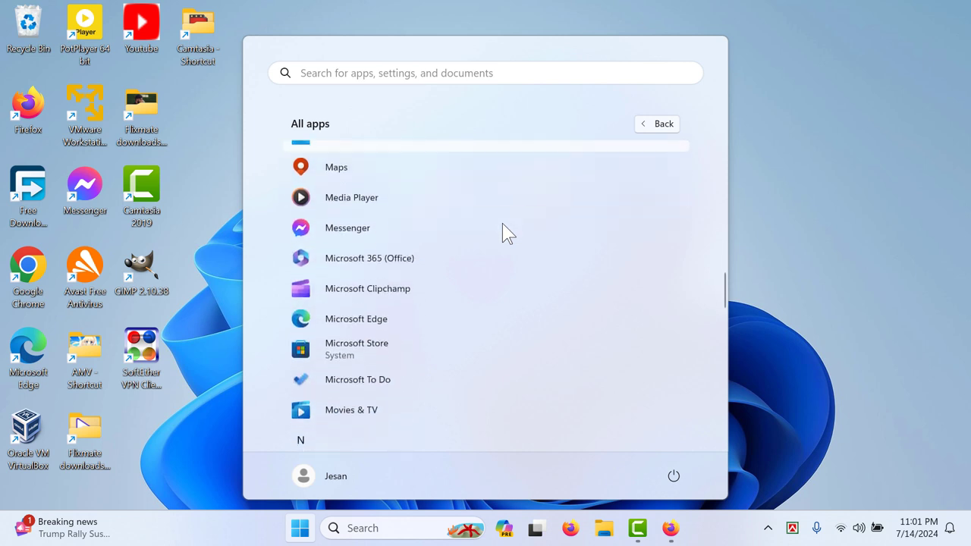
{"action": "scroll", "scroll_direction": "down", "scroll_amount": 3}
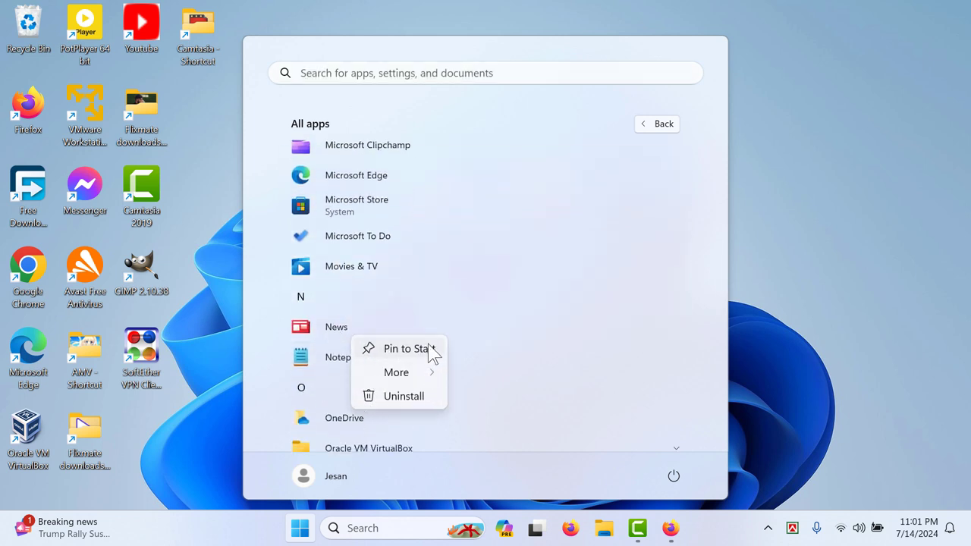
{"action": "left_click", "coordinate": [407, 347]}
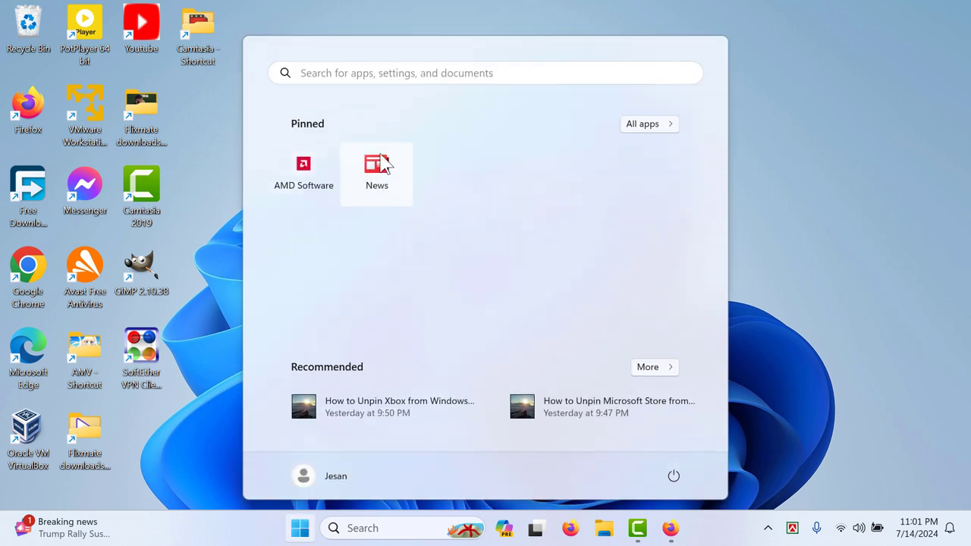
- Unpin News from Start, leaving AMD Software as the only pinned app
{"action": "right_click", "coordinate": [376, 173]}
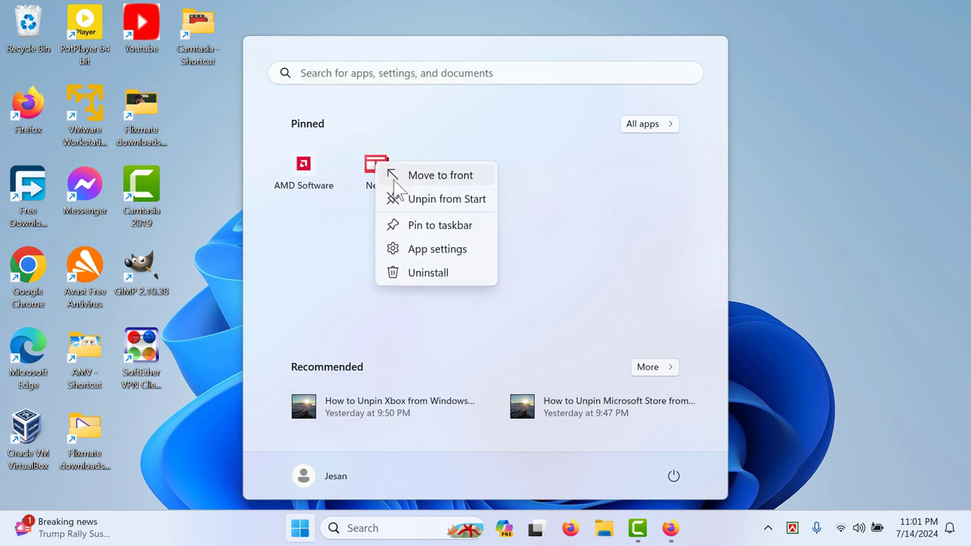
{"action": "mouse_move", "coordinate": [443, 205]}
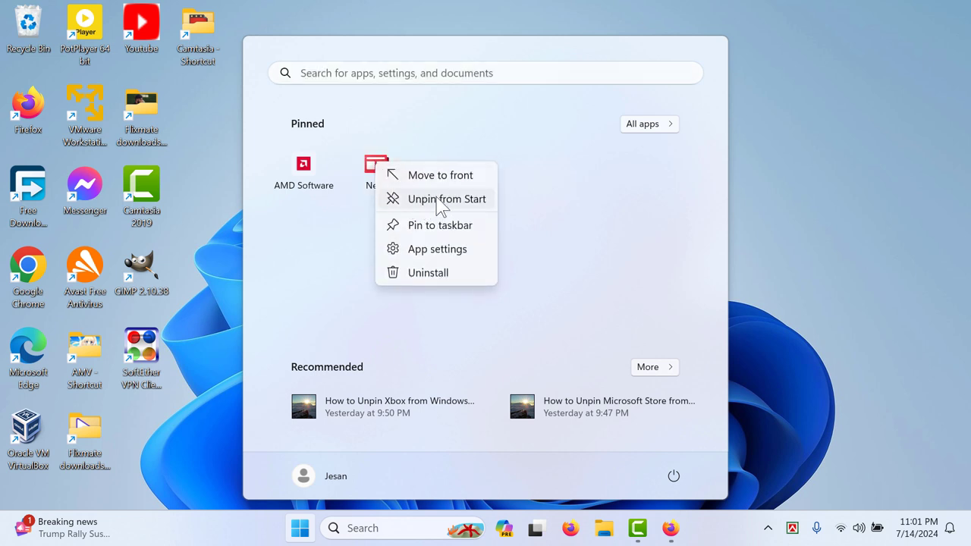
{"action": "left_click", "coordinate": [446, 199]}
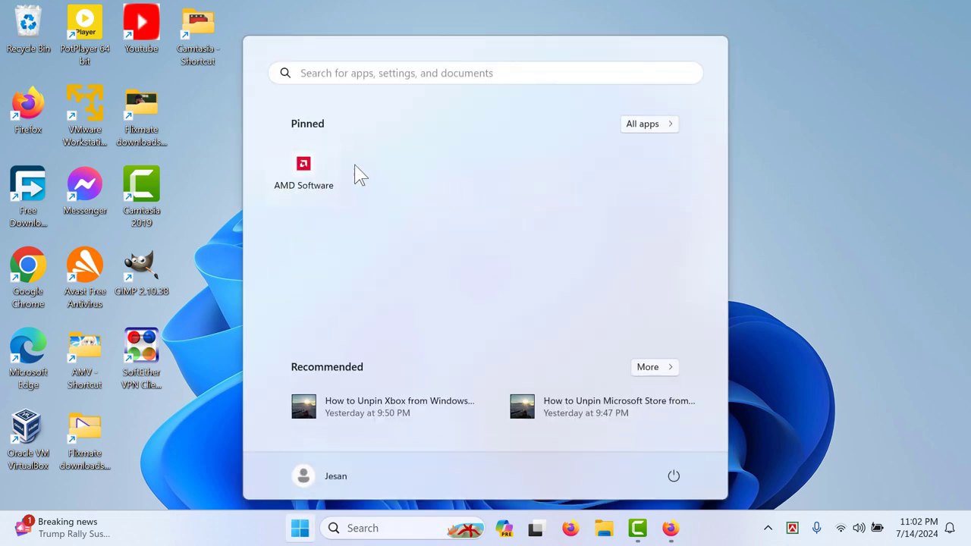
- Scroll the All apps list down to the S–V entries to reach Settings, Sound Recorder and Terminal
{"action": "left_click", "coordinate": [643, 125]}
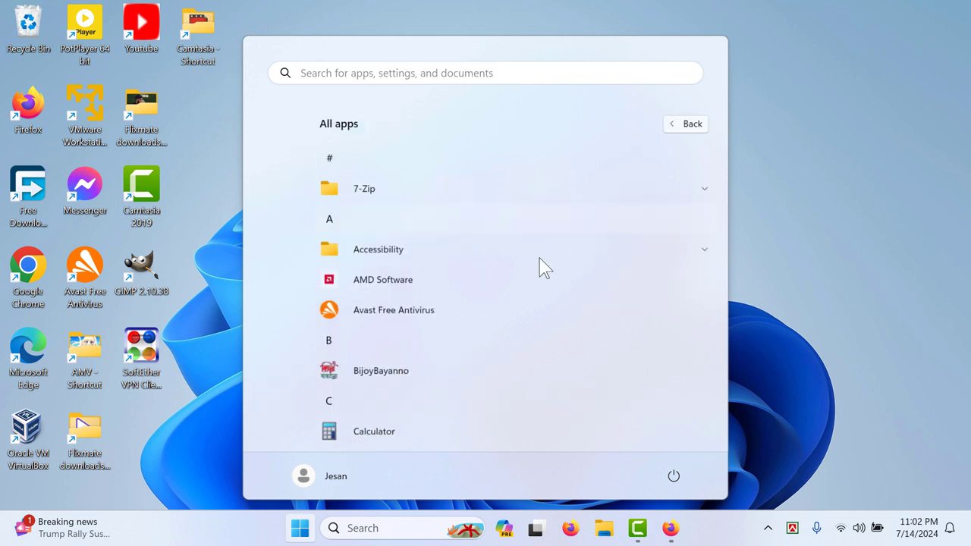
{"action": "scroll", "scroll_direction": "down", "scroll_amount": 3}
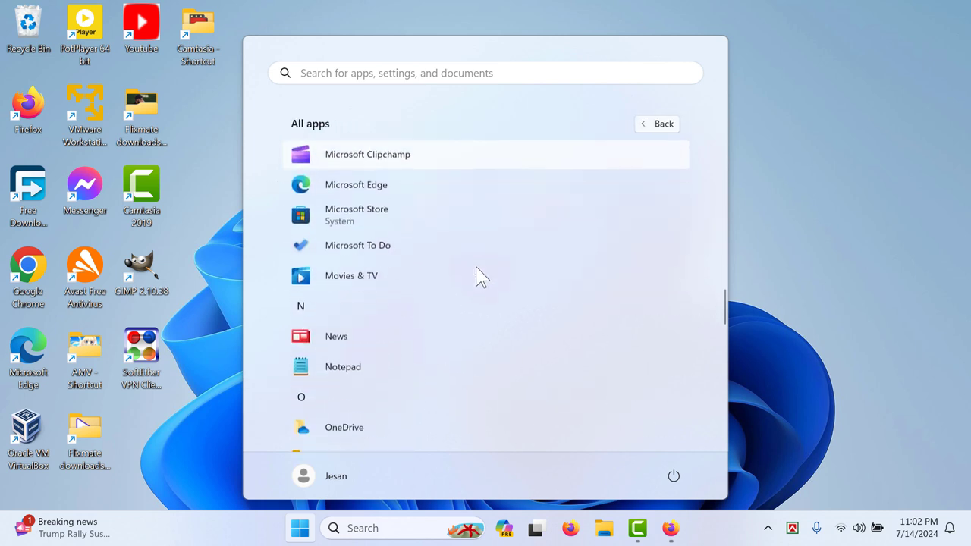
{"action": "scroll", "scroll_direction": "down", "scroll_amount": 3}
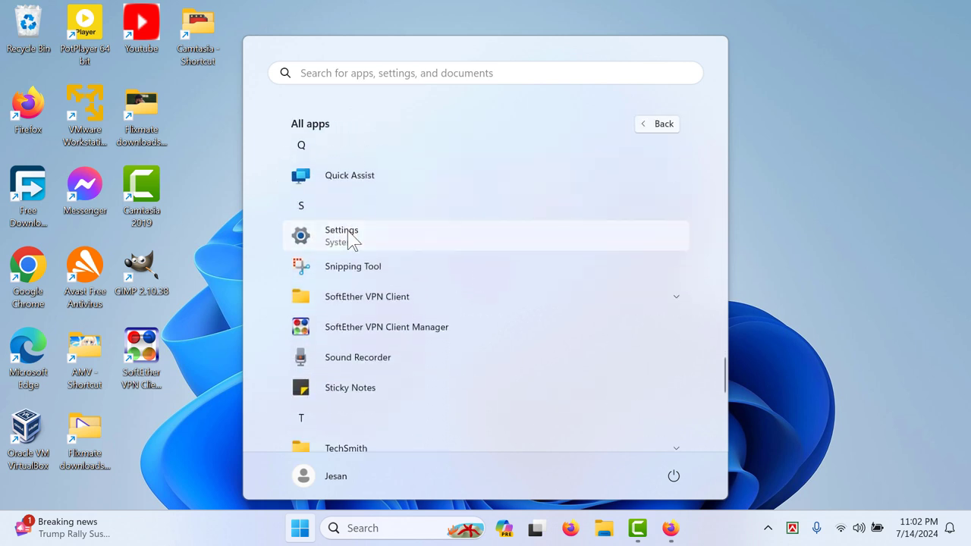
{"action": "scroll", "scroll_direction": "down", "scroll_amount": 3}
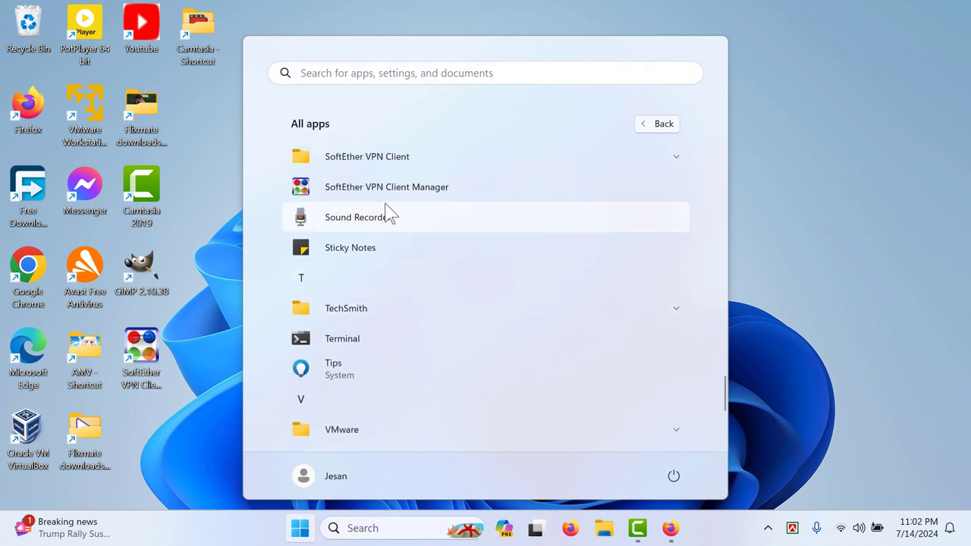
{"action": "mouse_move", "coordinate": [391, 272]}
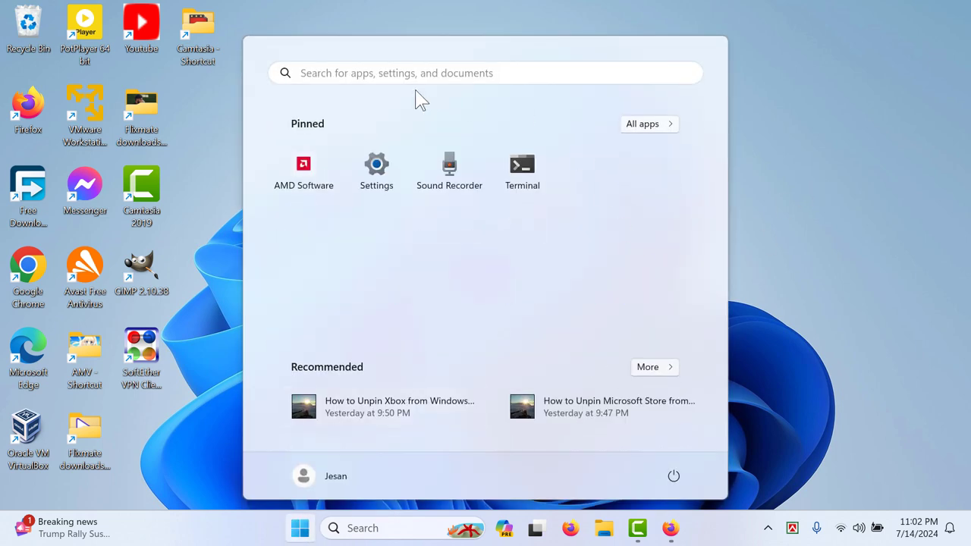
{"action": "mouse_move", "coordinate": [761, 283]}
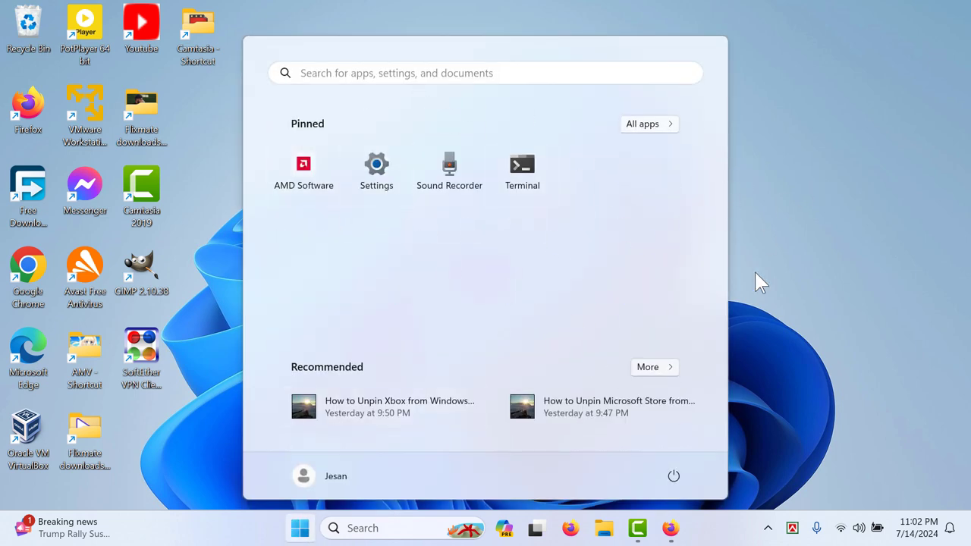
{"action": "mouse_move", "coordinate": [444, 353]}
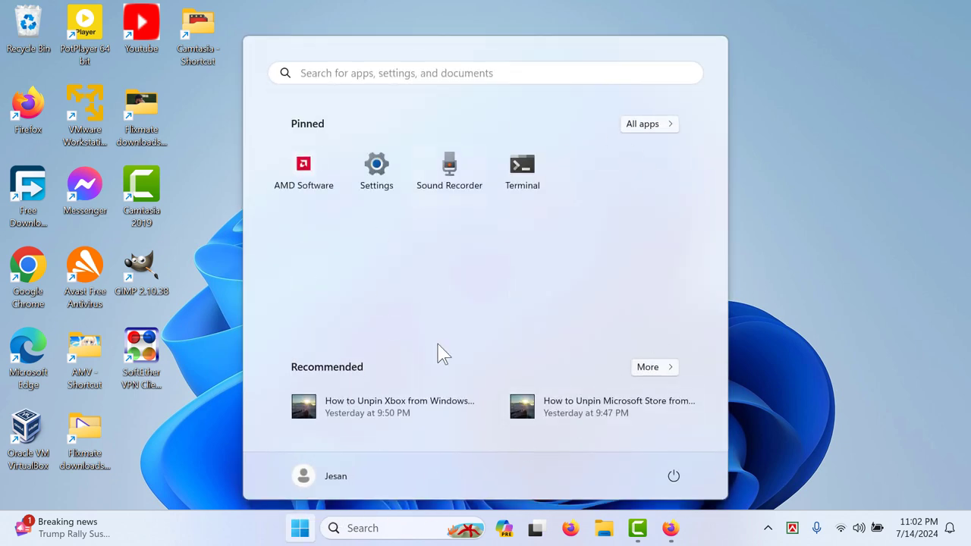
{"action": "mouse_move", "coordinate": [580, 215]}
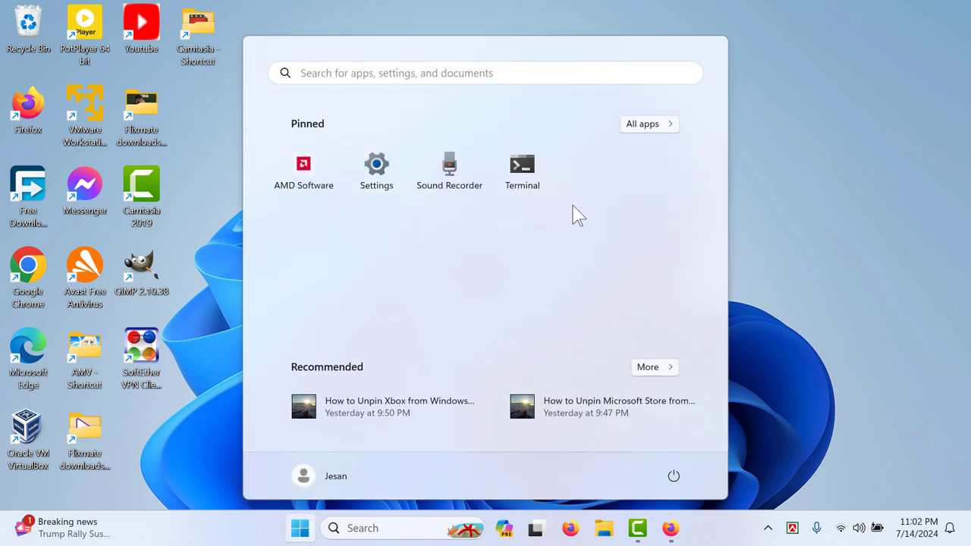
{"action": "mouse_move", "coordinate": [605, 240]}
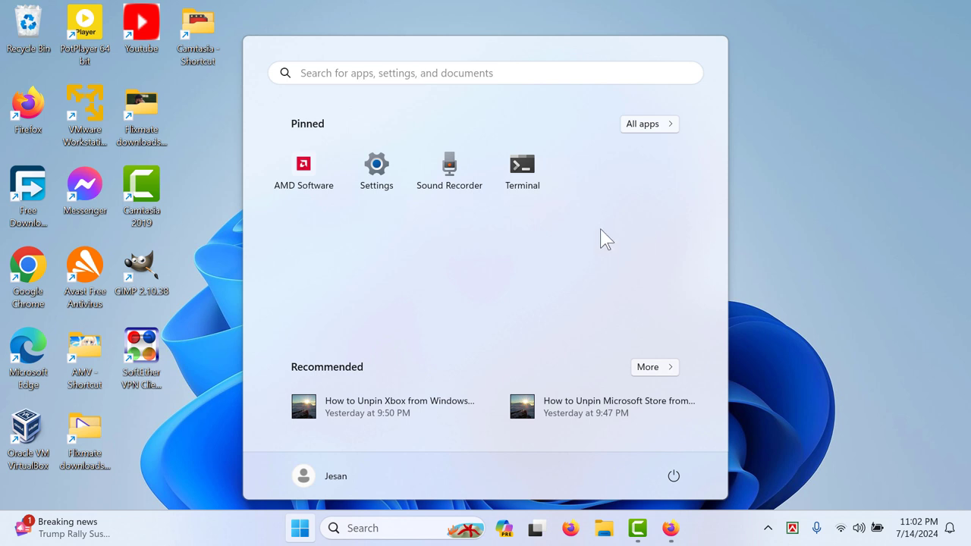
{"action": "mouse_move", "coordinate": [647, 243]}
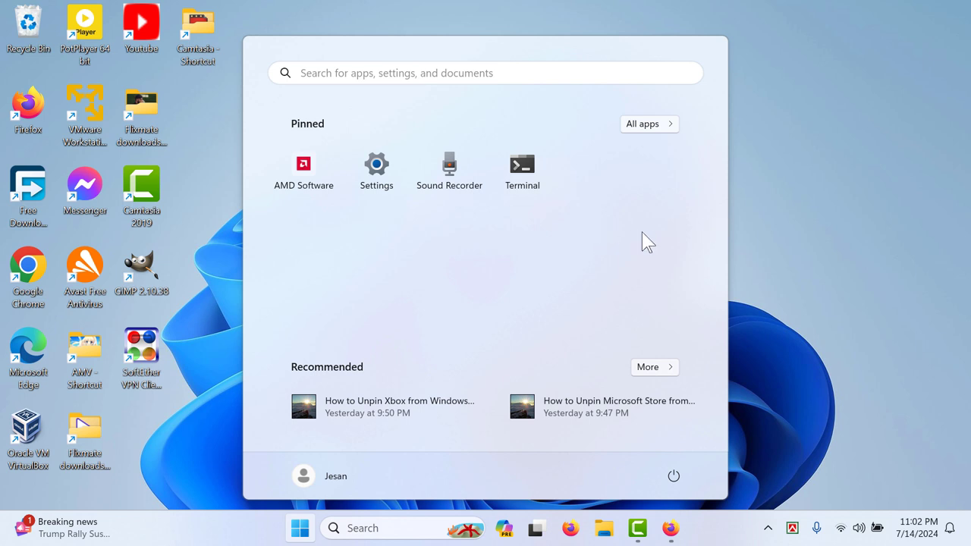